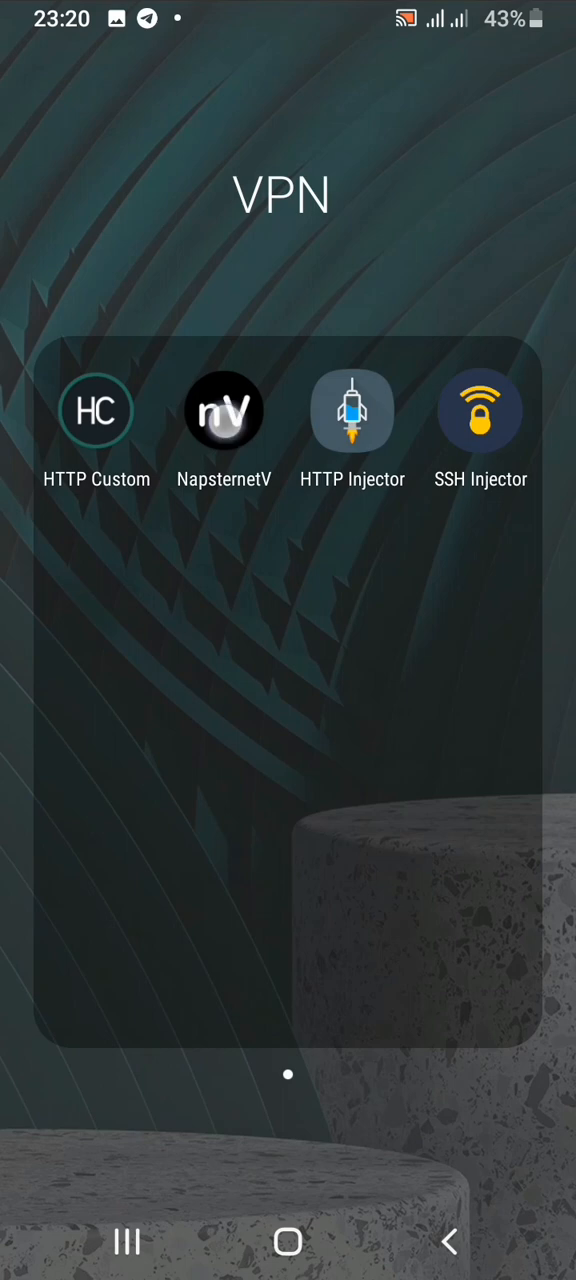
# Launch NapsternetV from the VPN folder, landing on home with the GreatDay v2ray config
pyautogui.click(224, 410)
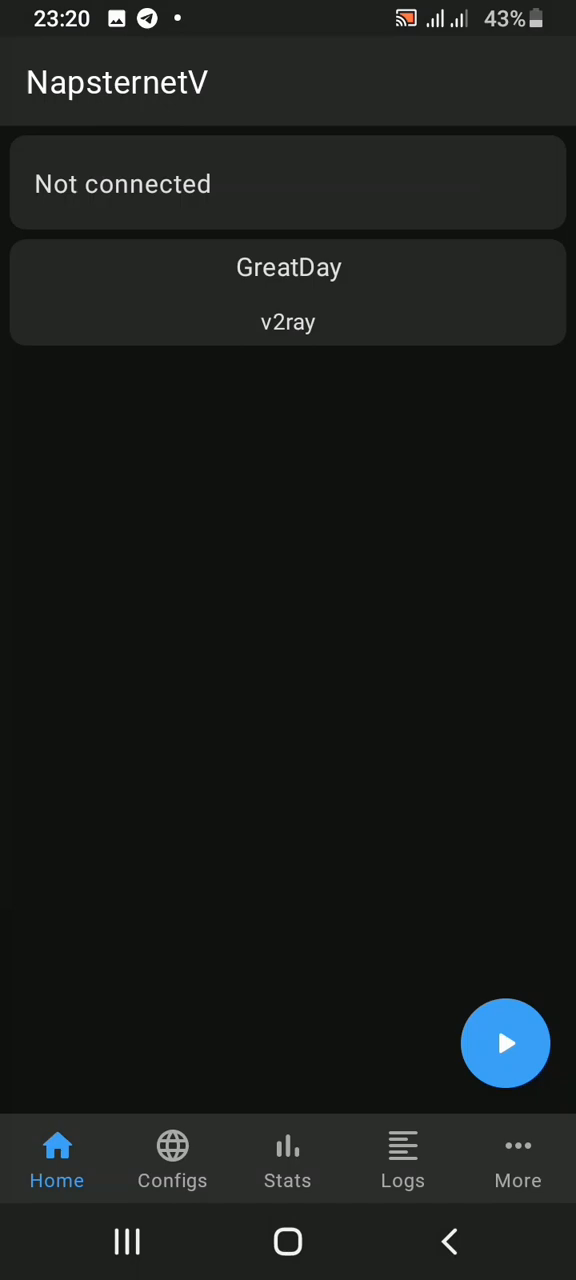
pyautogui.click(160, 220)
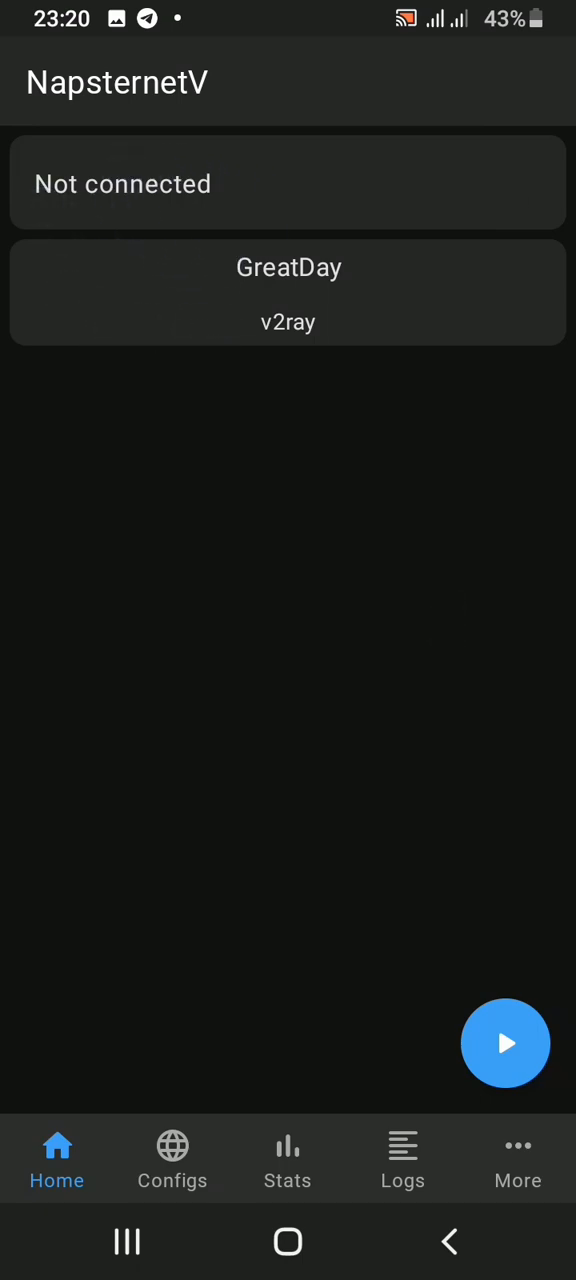
# Check and close the notification shade, then start the GreatDay tunnel; a full-screen ad appears
pyautogui.click(504, 1044)
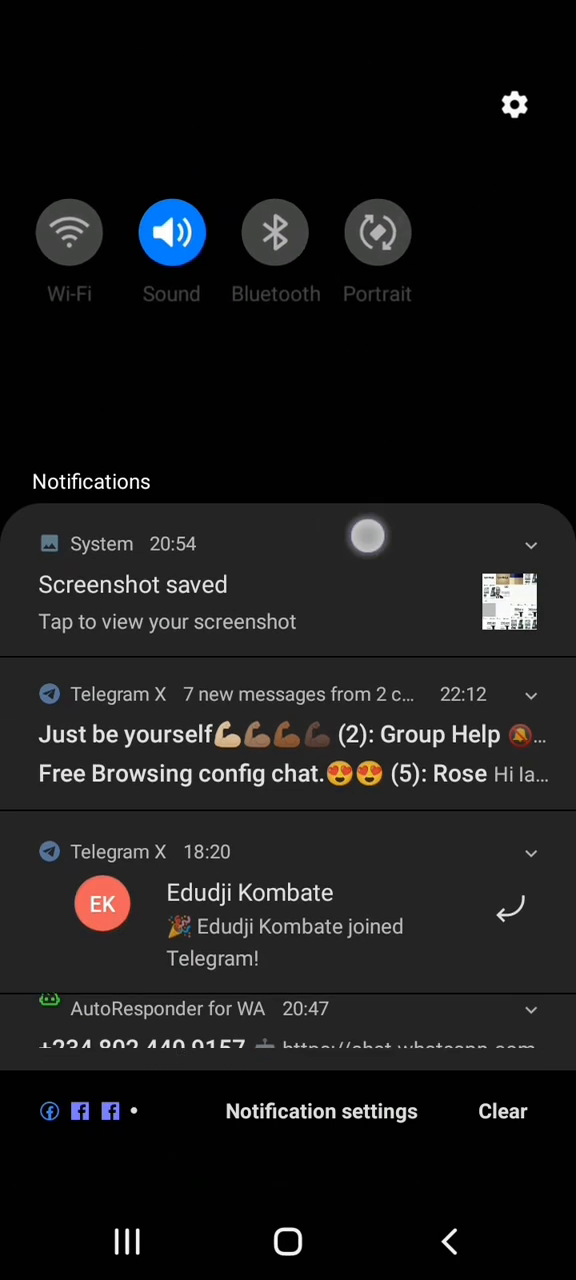
pyautogui.scroll(-3)
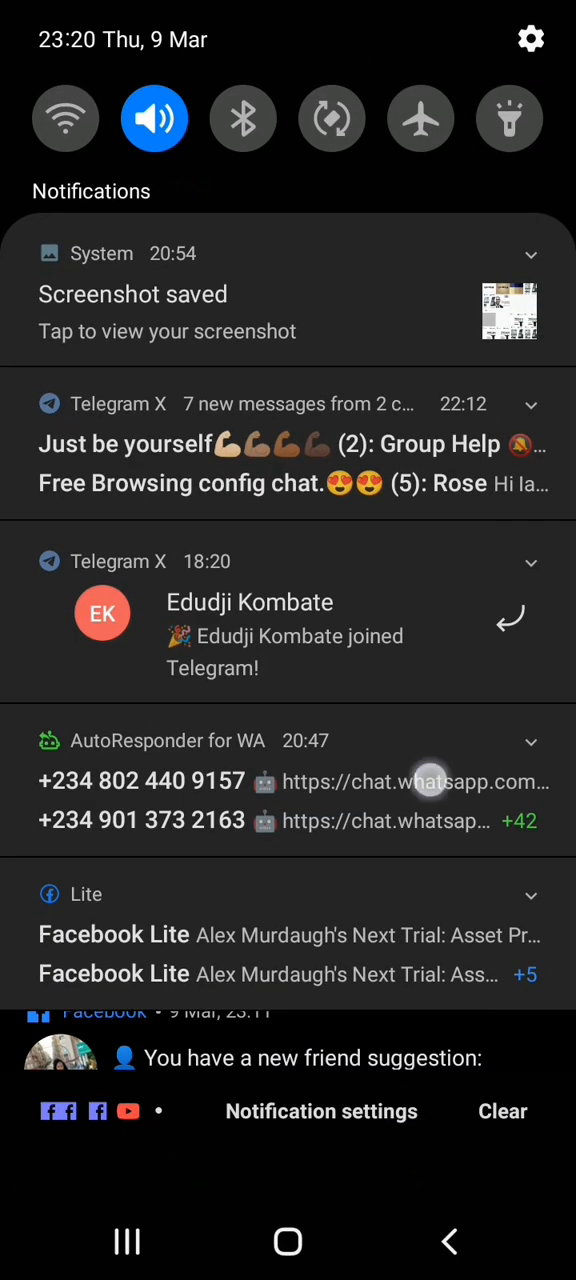
pyautogui.scroll(-3)
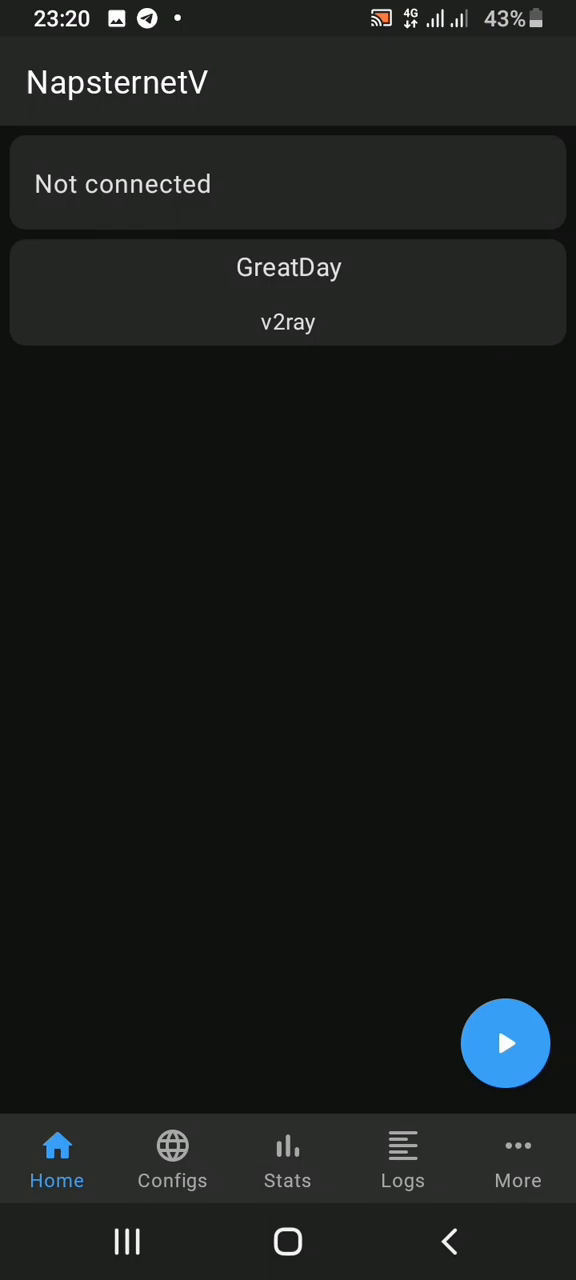
pyautogui.click(504, 1044)
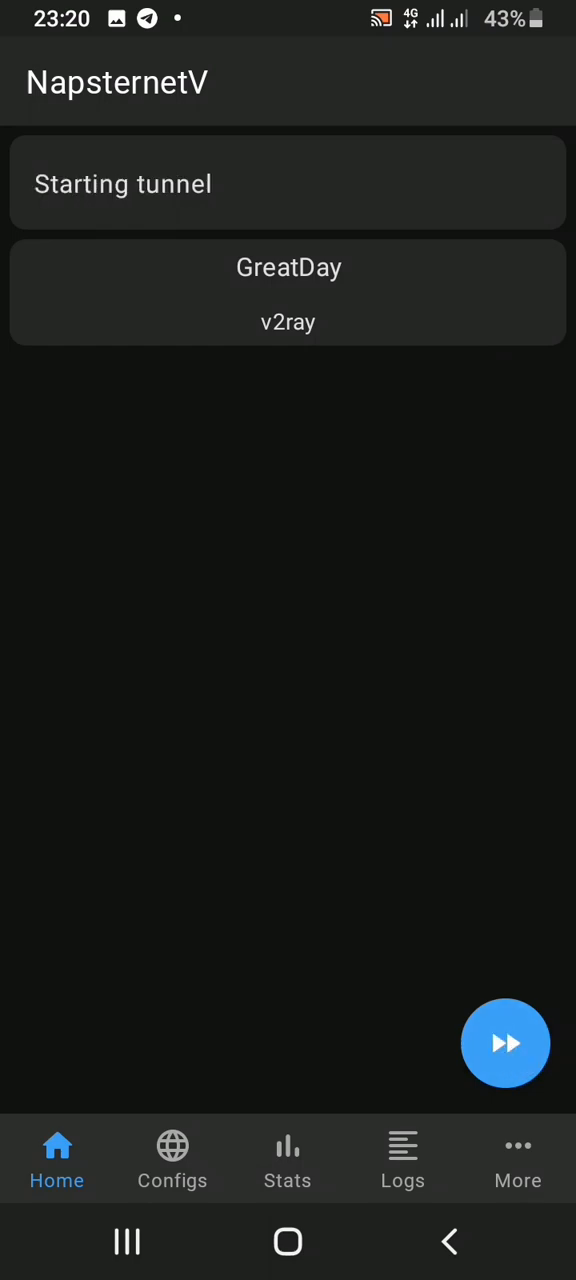
pyautogui.click(504, 1044)
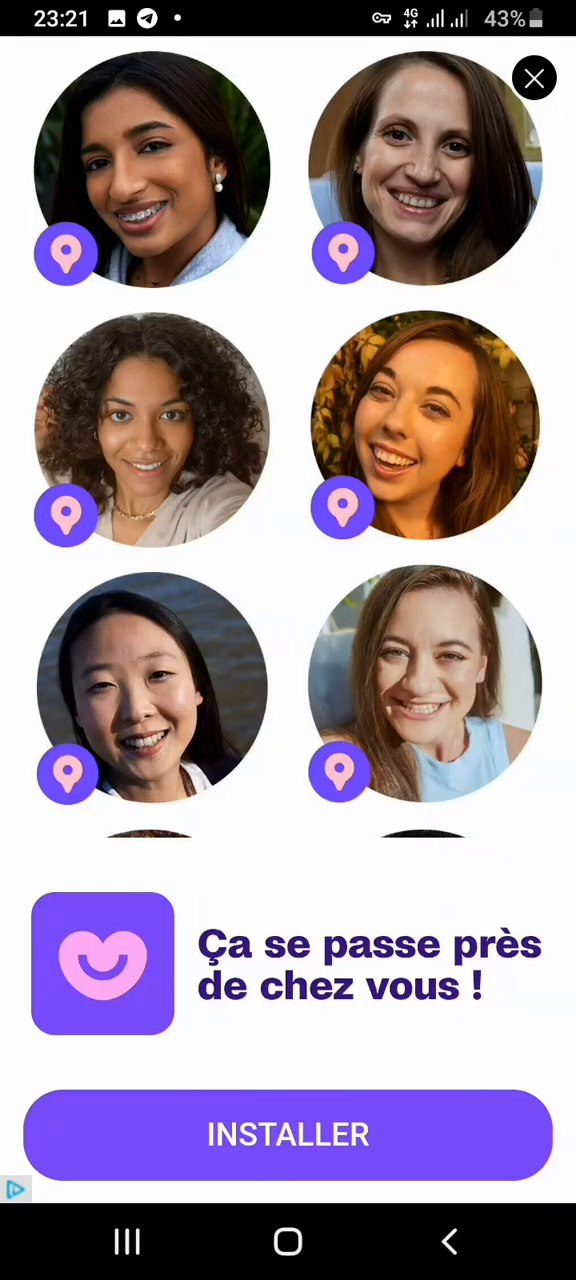
pyautogui.scroll(3)
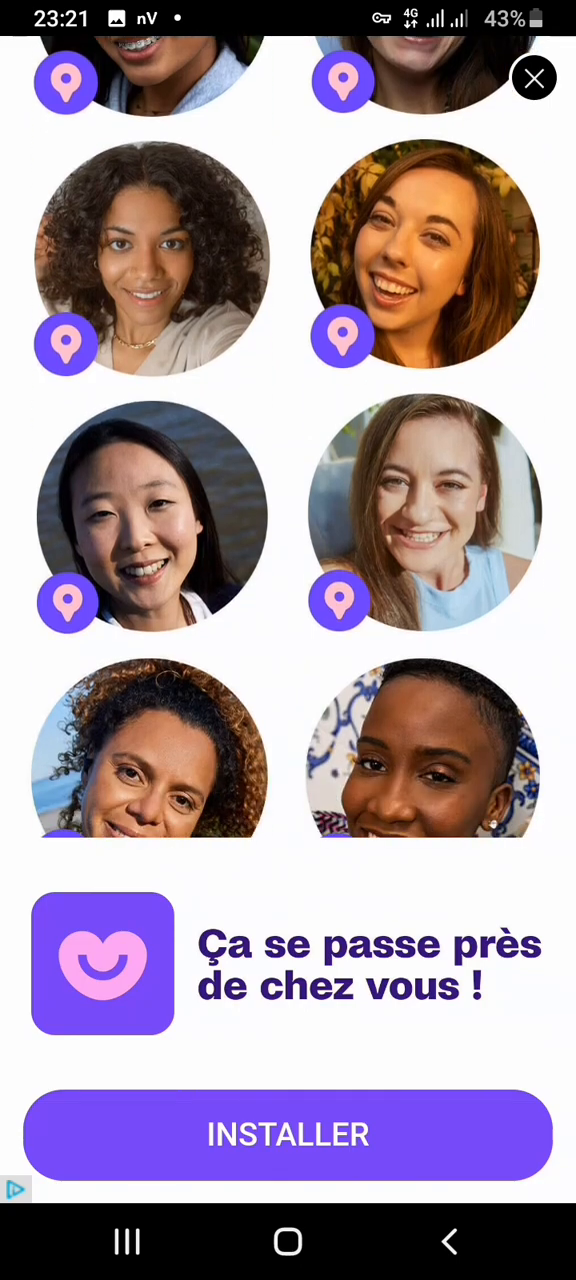
# Dismiss the full-screen ad and let GreatDay reach 'Connected. Tap to test.'
pyautogui.click(534, 78)
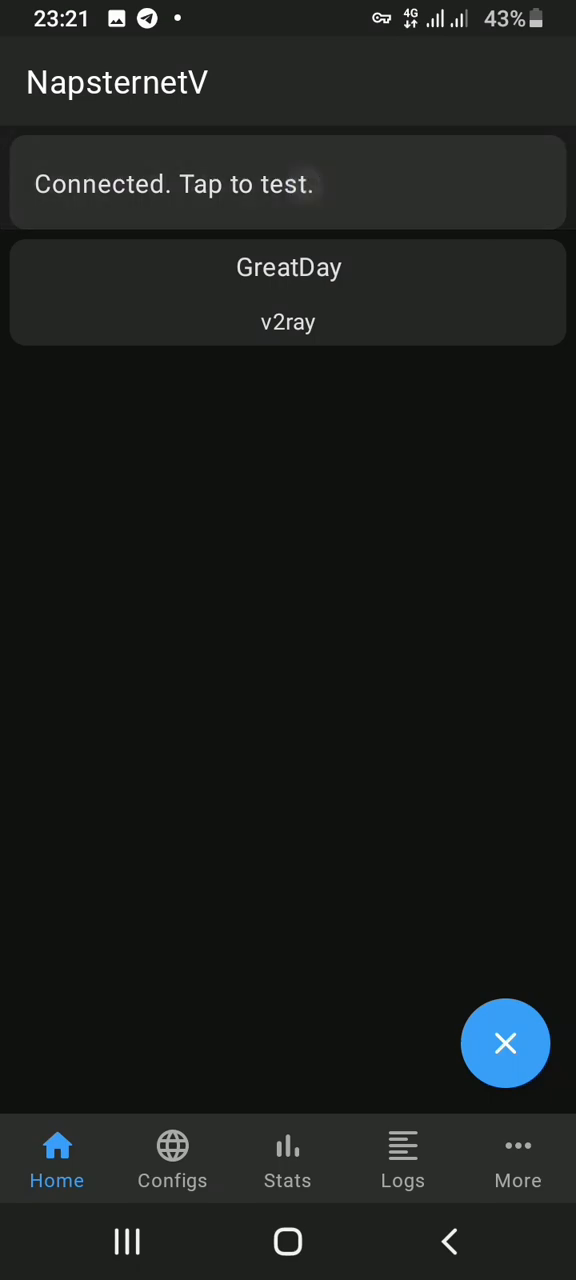
pyautogui.click(288, 184)
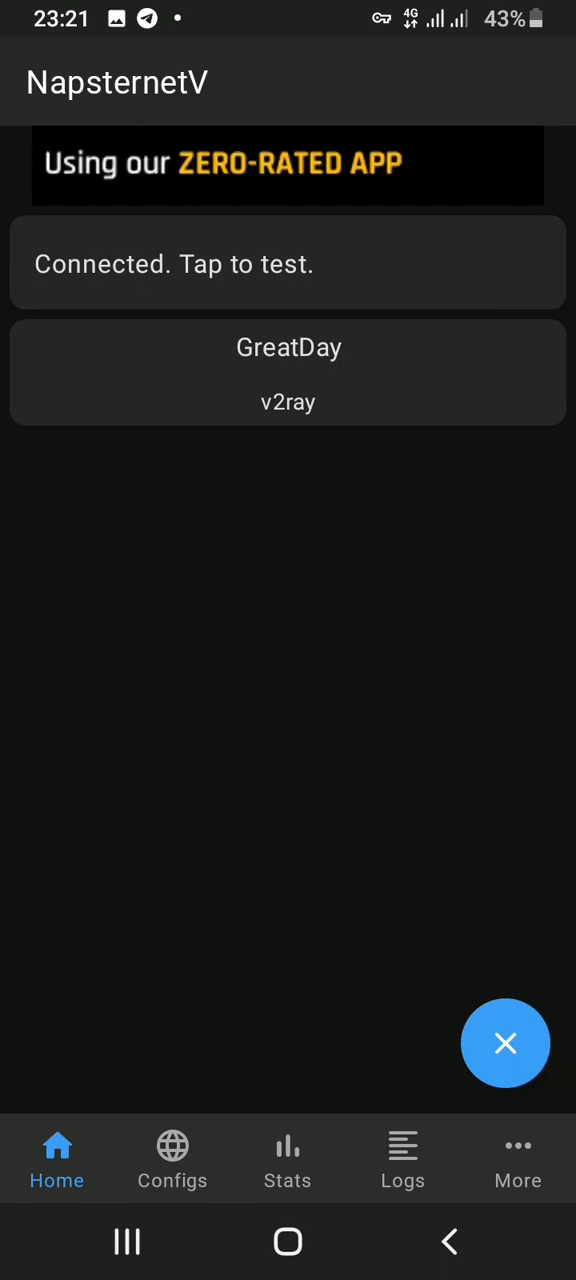
# View the uplink/downlink graphs, disconnect GreatDay, confirm stats read zero and return home
pyautogui.click(288, 1160)
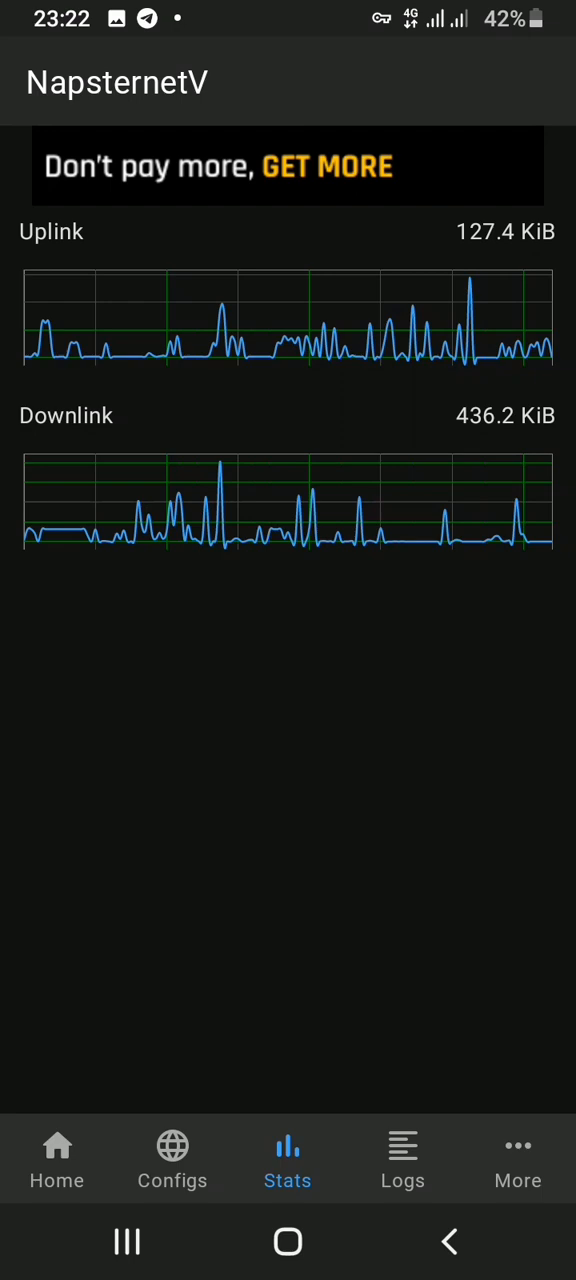
pyautogui.click(56, 1160)
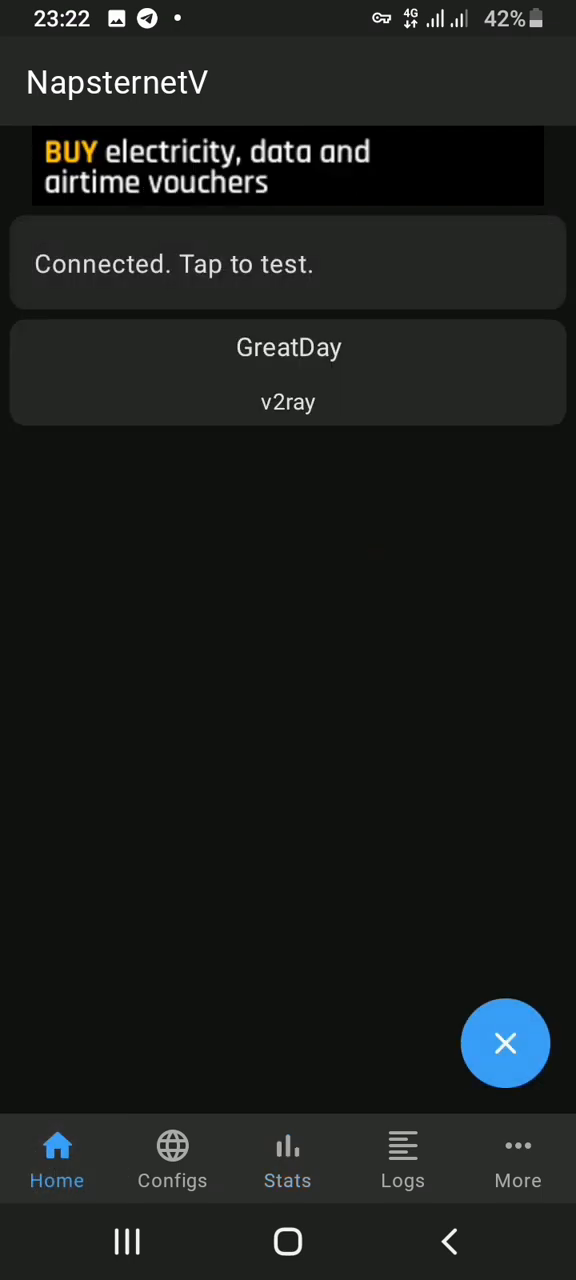
pyautogui.click(504, 1044)
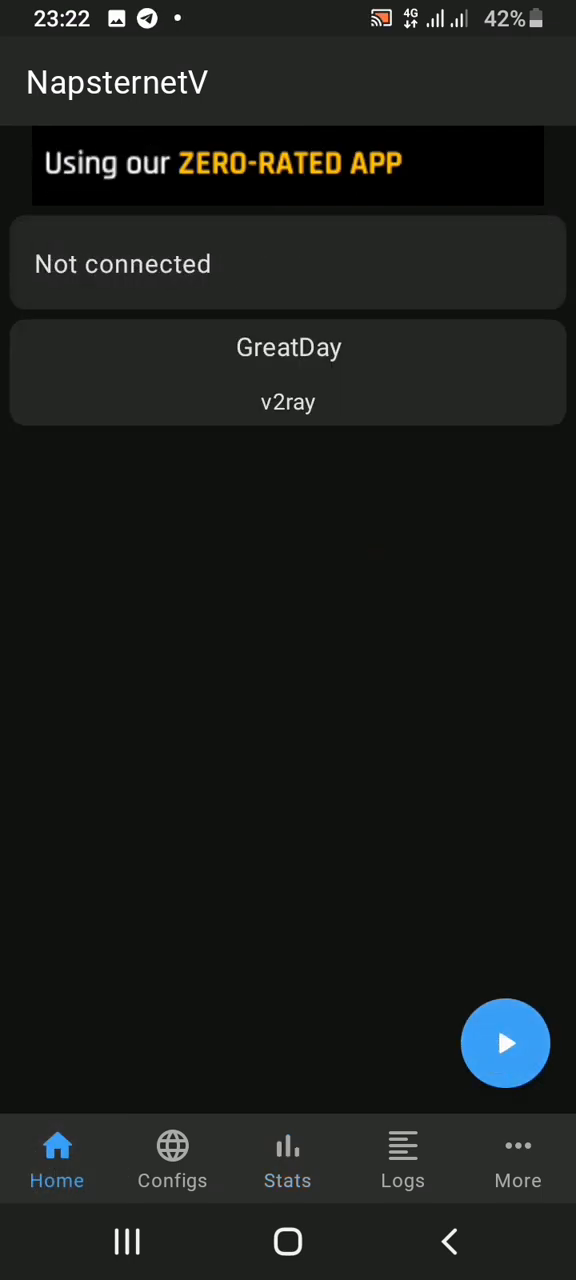
pyautogui.click(288, 1160)
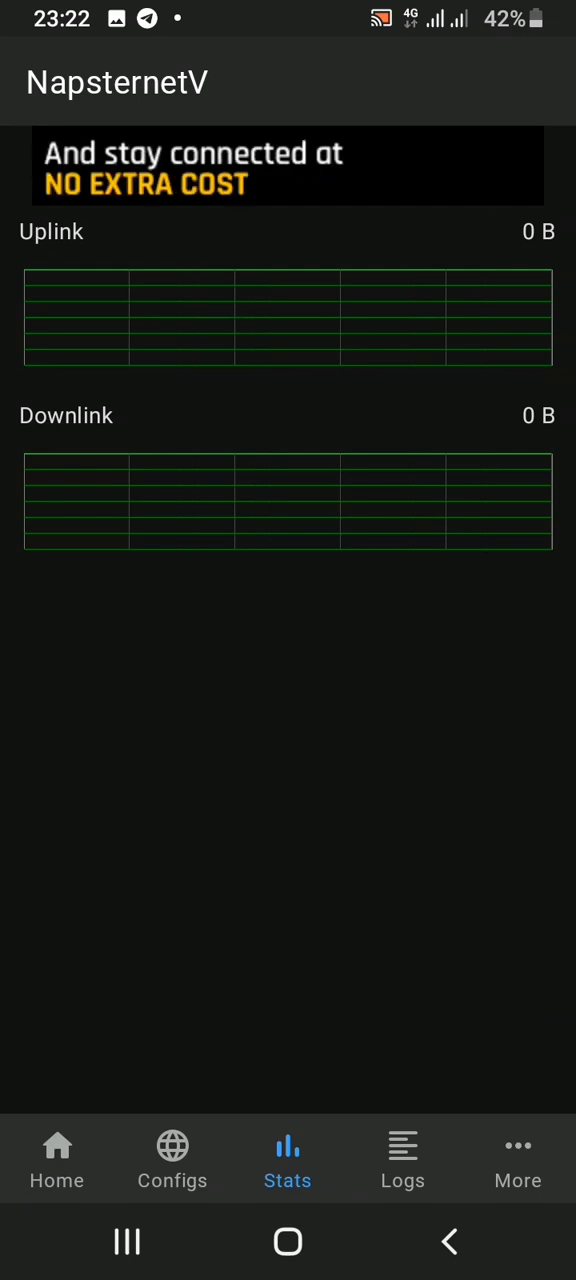
pyautogui.click(56, 1160)
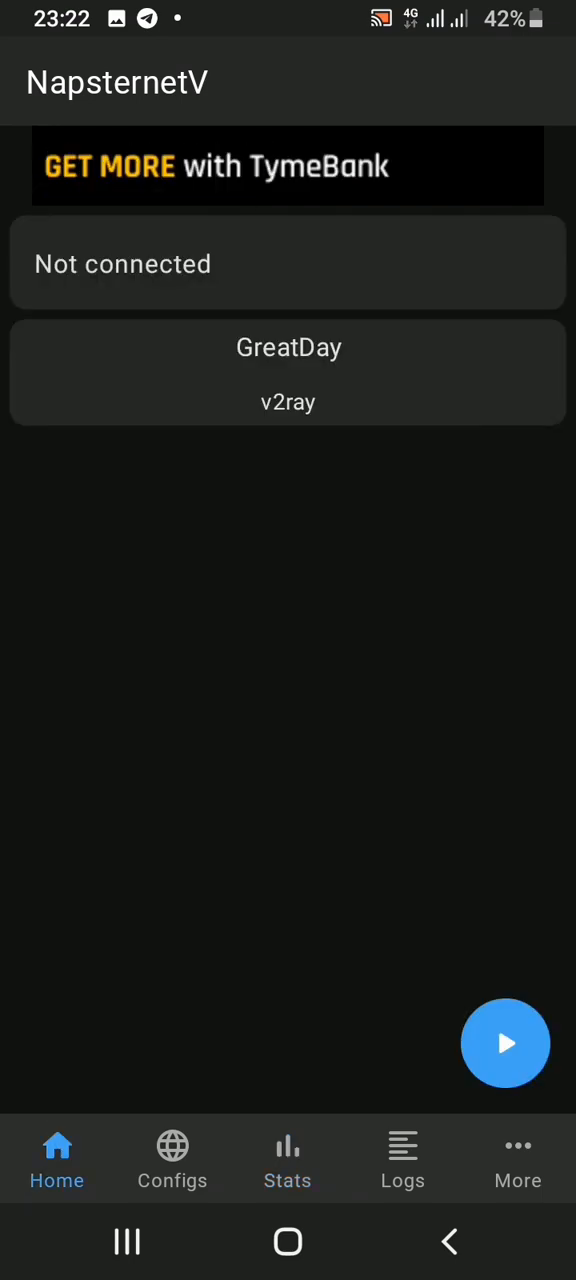
# Reconnect the GreatDay tunnel until the status reads 'Connected. Tap to test.'
pyautogui.click(504, 1044)
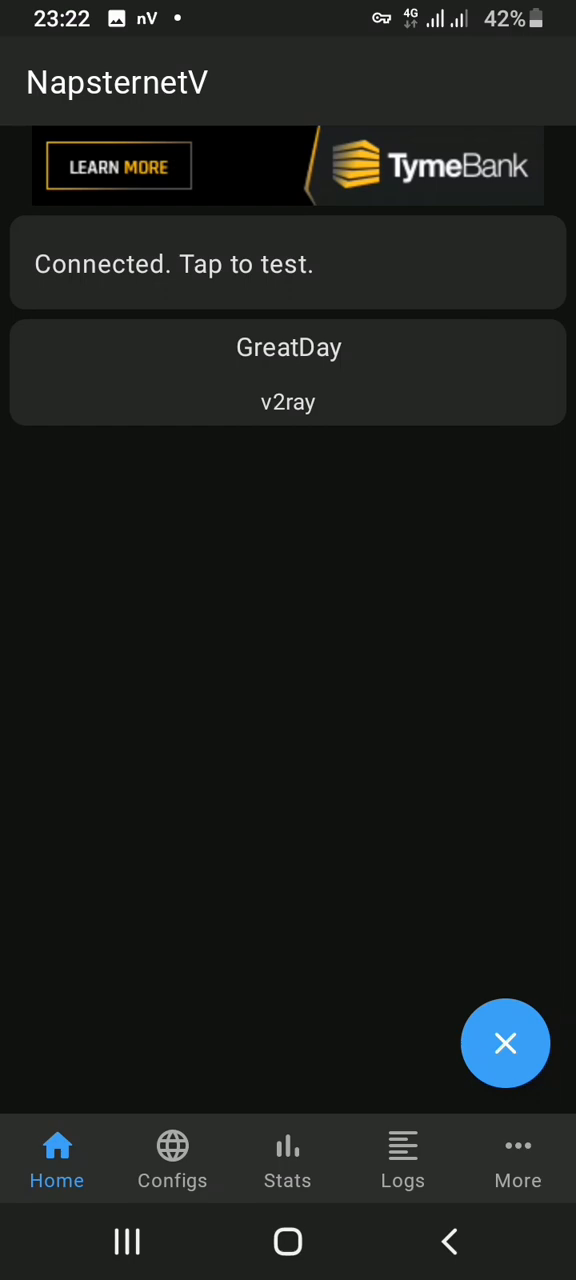
pyautogui.click(288, 264)
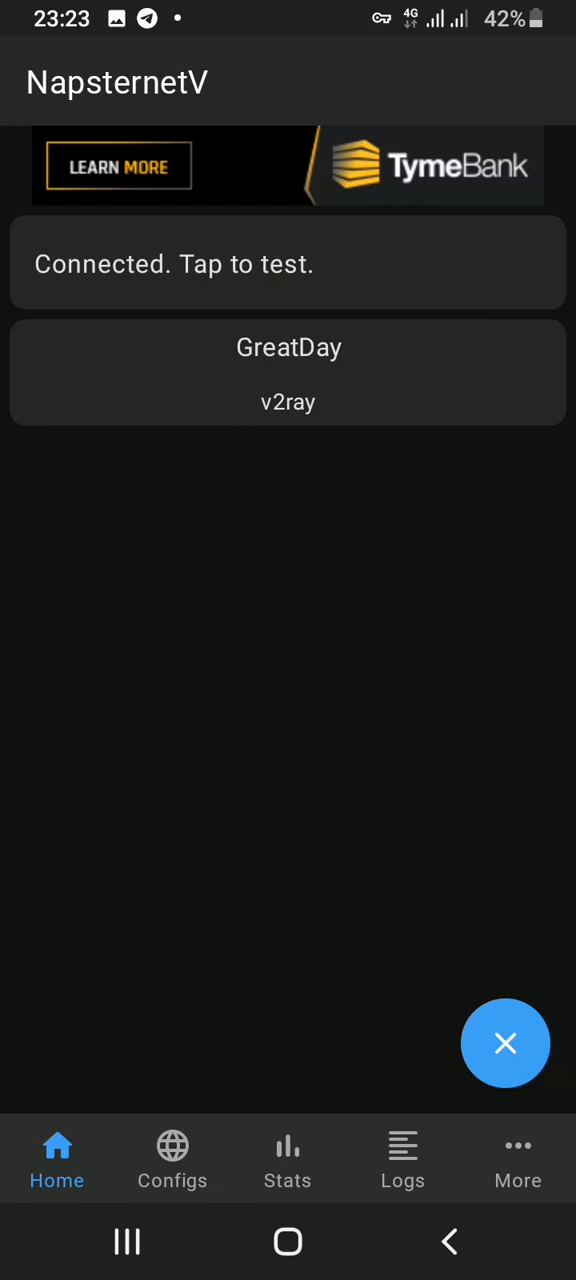
# Go to the Configs list and bring up the + import menu
pyautogui.click(172, 1144)
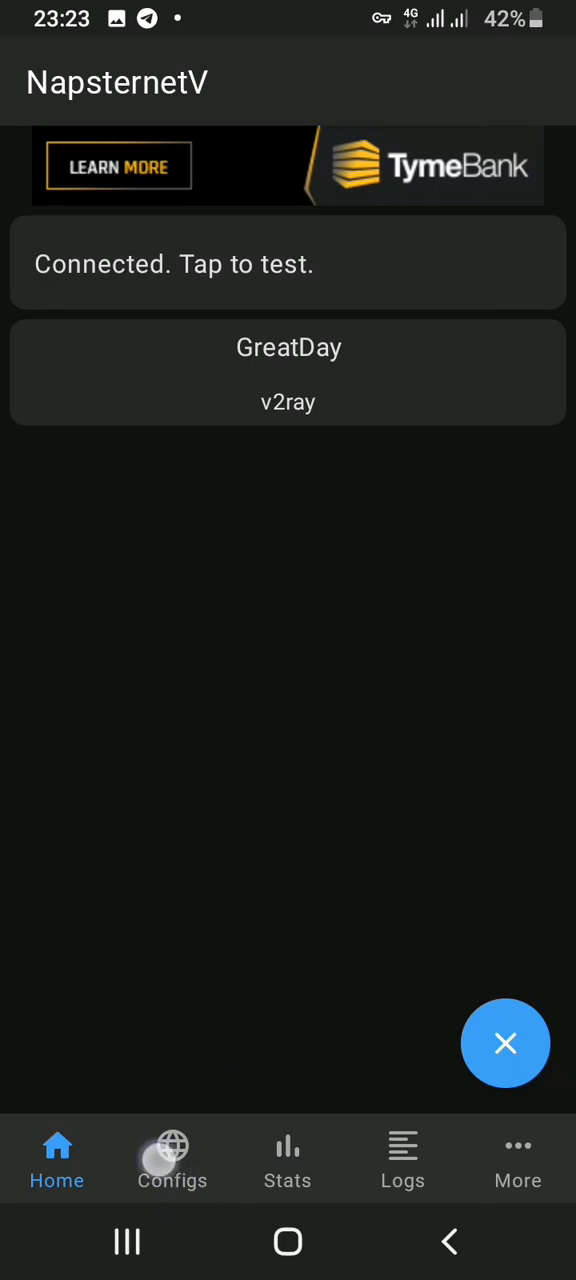
pyautogui.click(172, 1160)
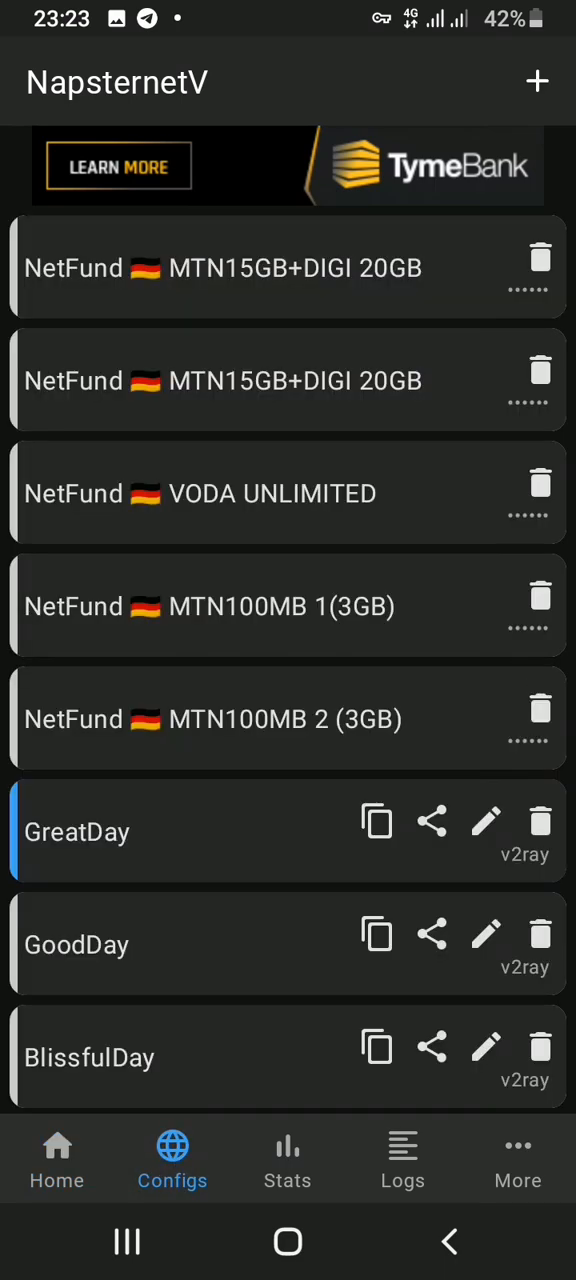
pyautogui.scroll(3)
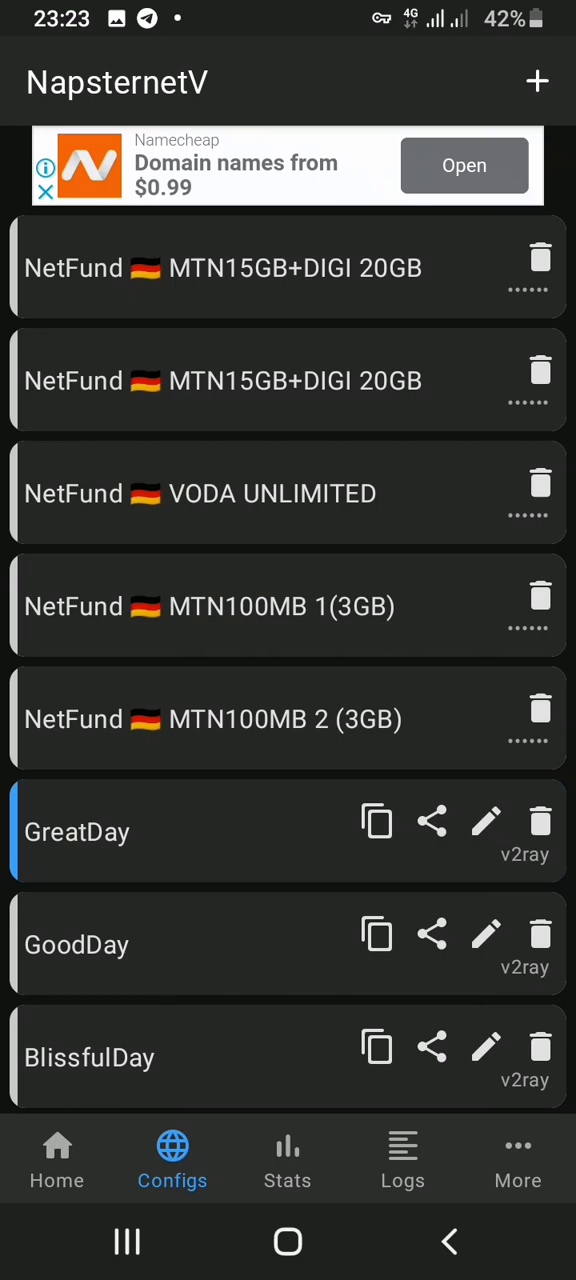
pyautogui.click(536, 80)
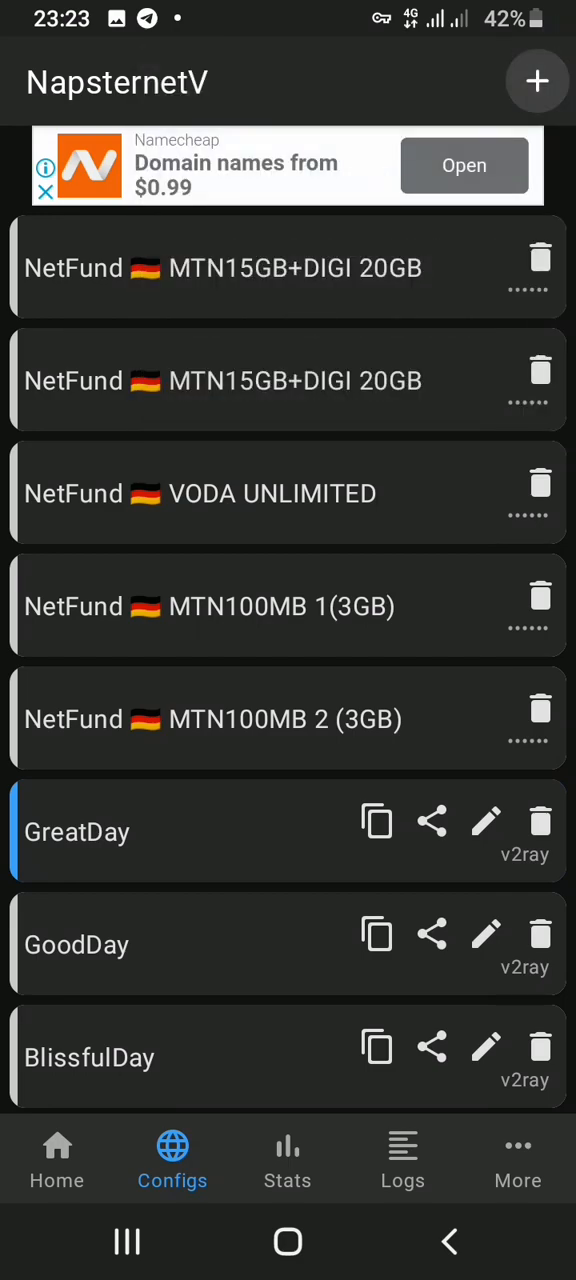
pyautogui.click(536, 80)
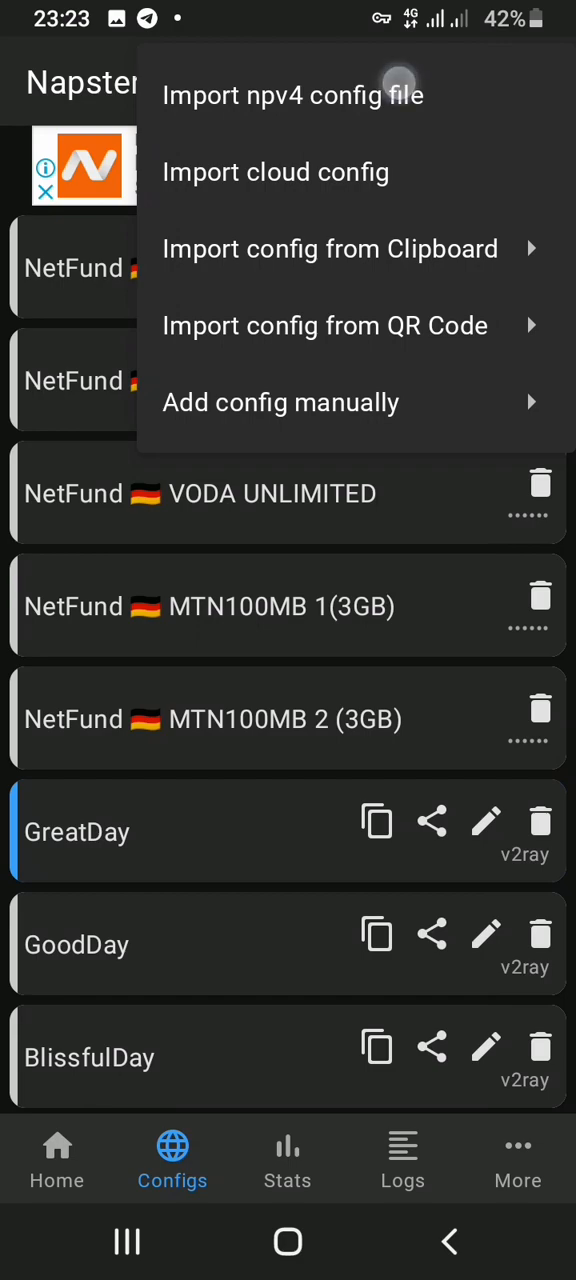
# Choose Import npv4 config file and accept the unsupported-files notice to launch the picker
pyautogui.click(292, 94)
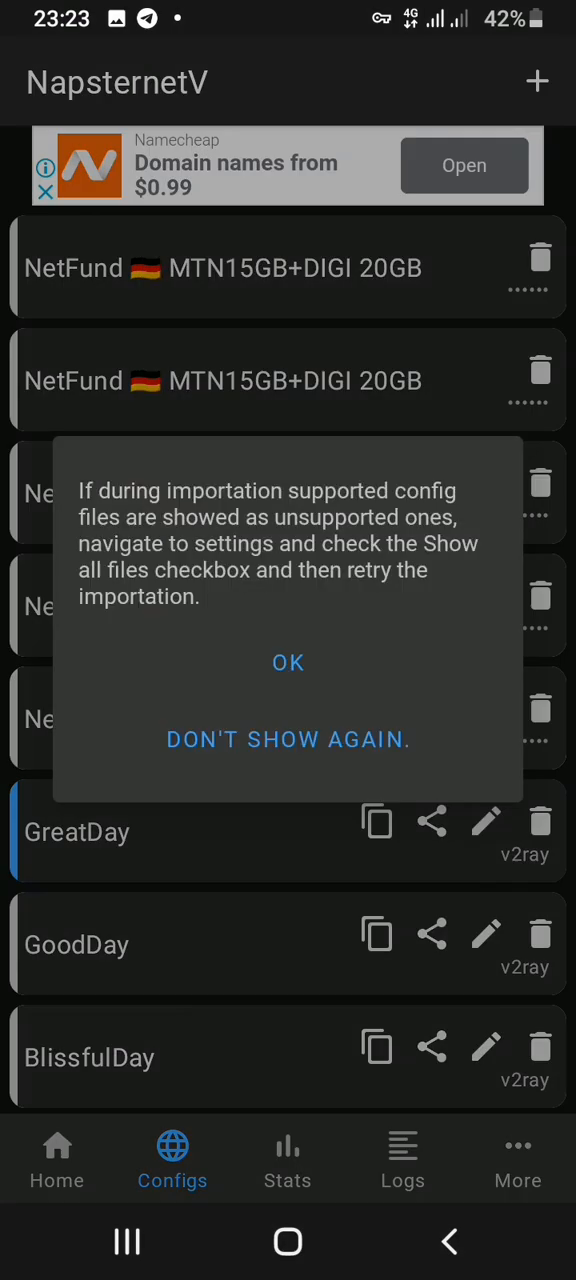
pyautogui.click(288, 662)
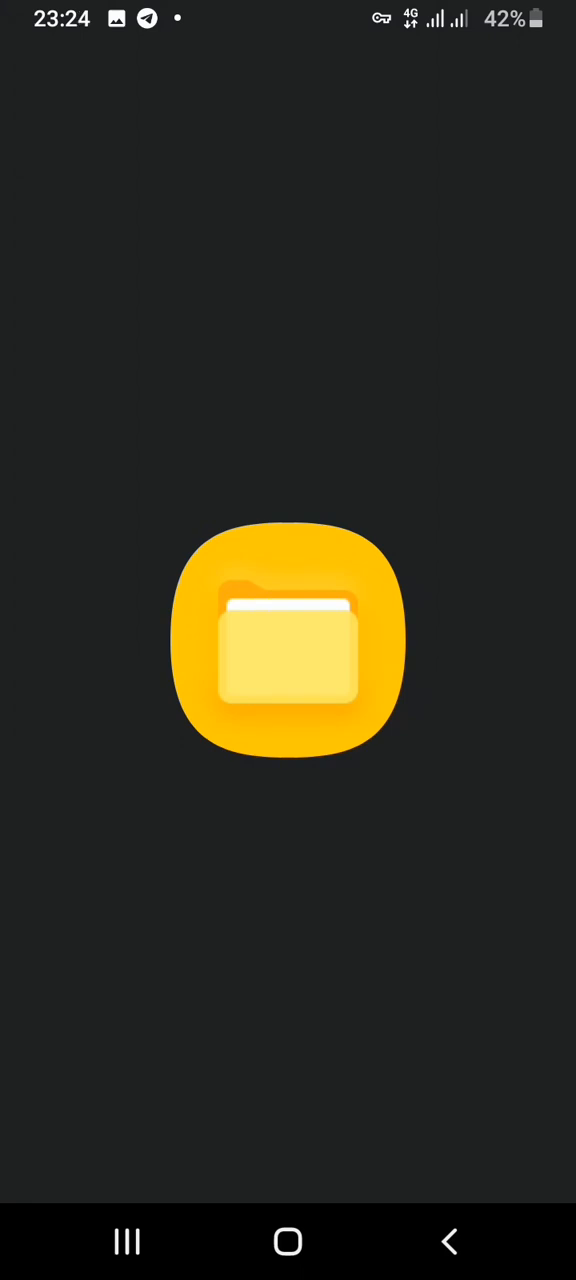
# Browse Downloads in My Files and enter the HTTP Custom folder, returning to the configs list
pyautogui.click(288, 640)
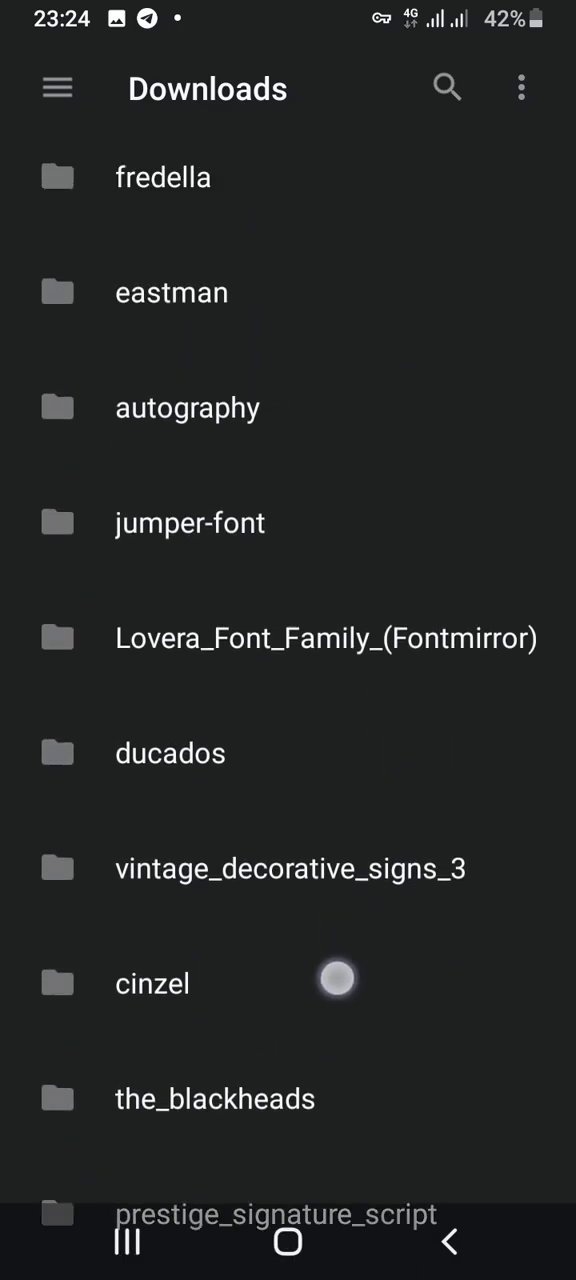
pyautogui.scroll(-3)
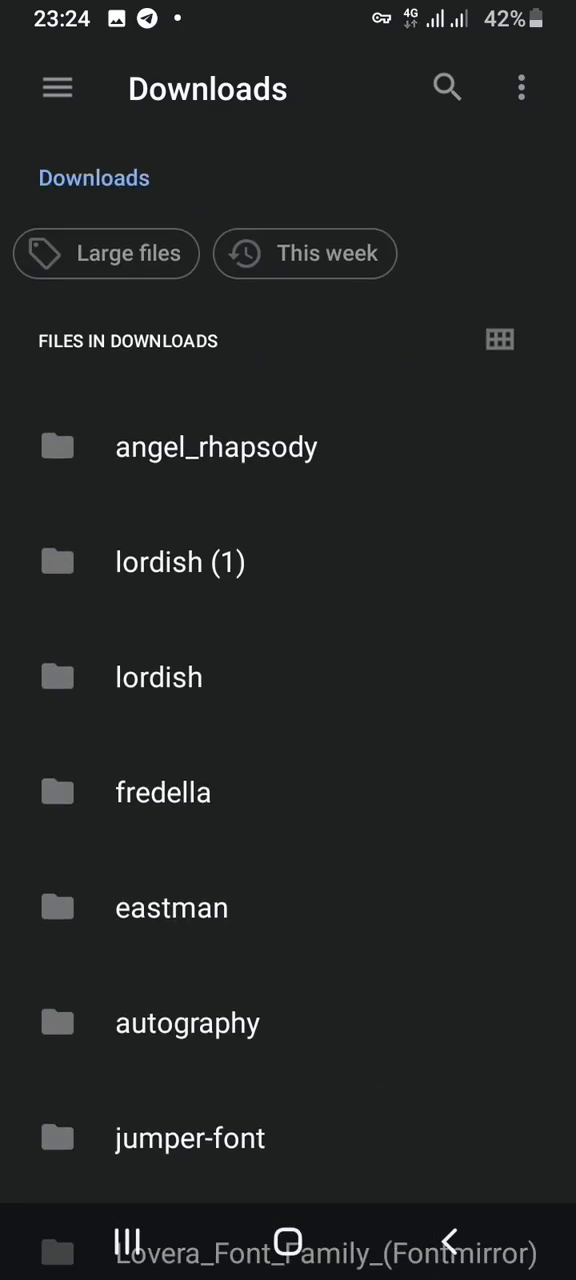
pyautogui.scroll(-3)
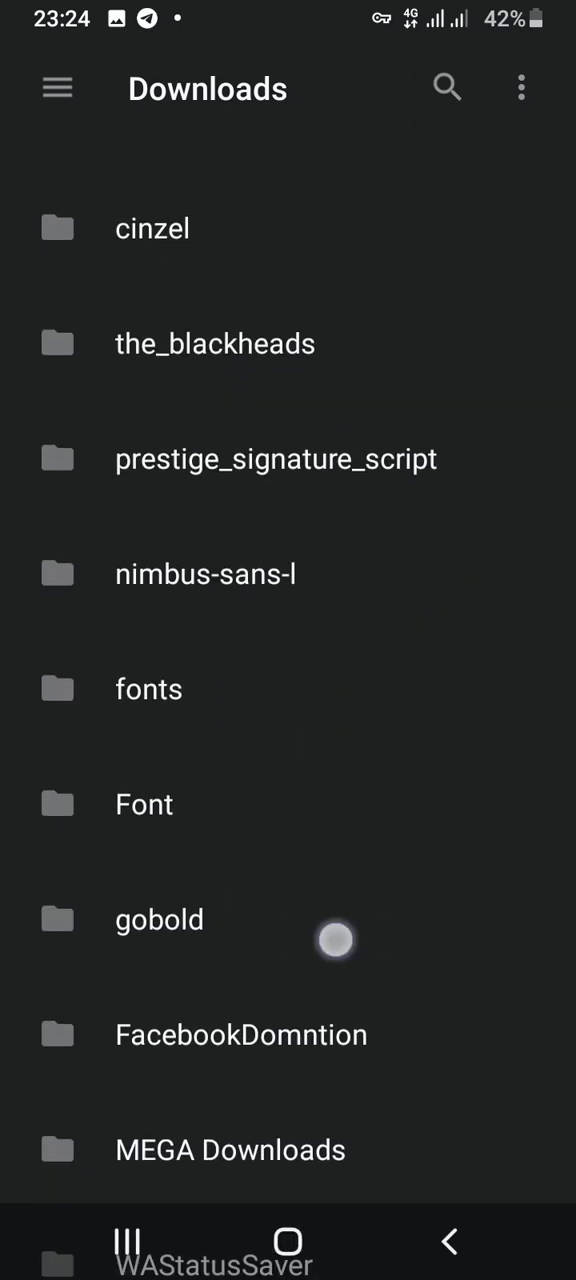
pyautogui.scroll(-3)
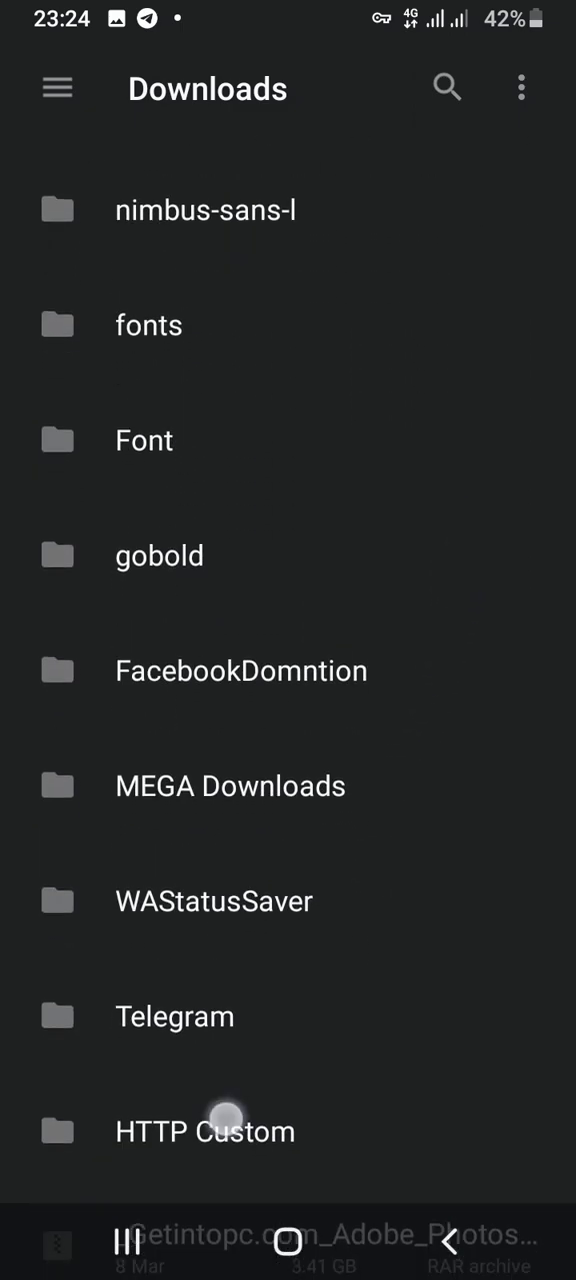
pyautogui.click(204, 1132)
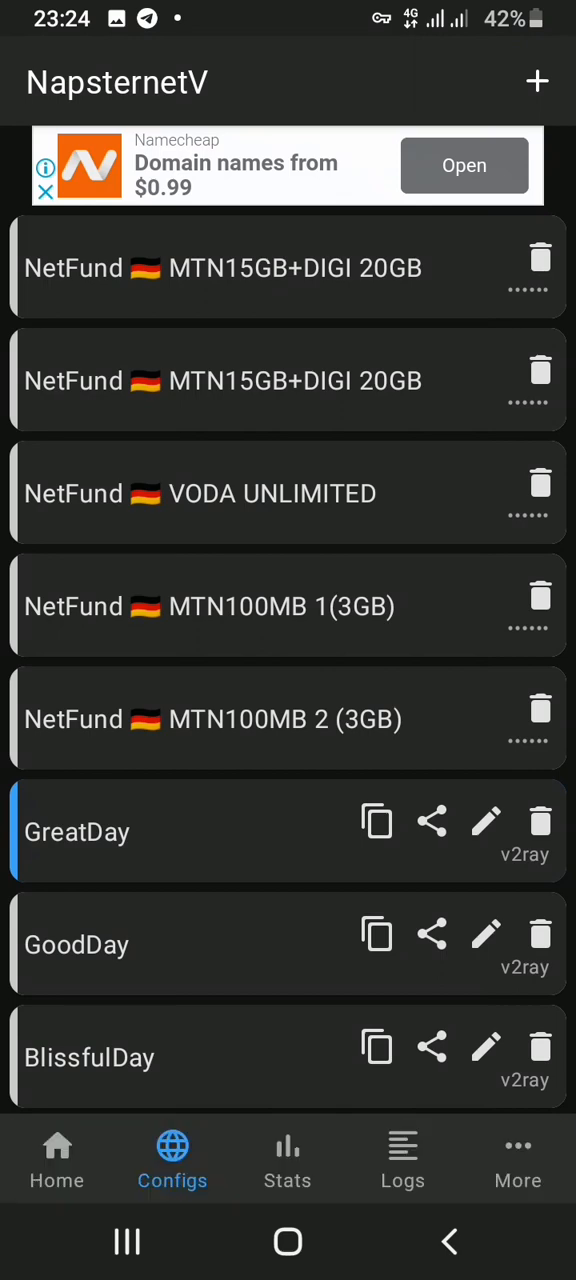
pyautogui.scroll(-3)
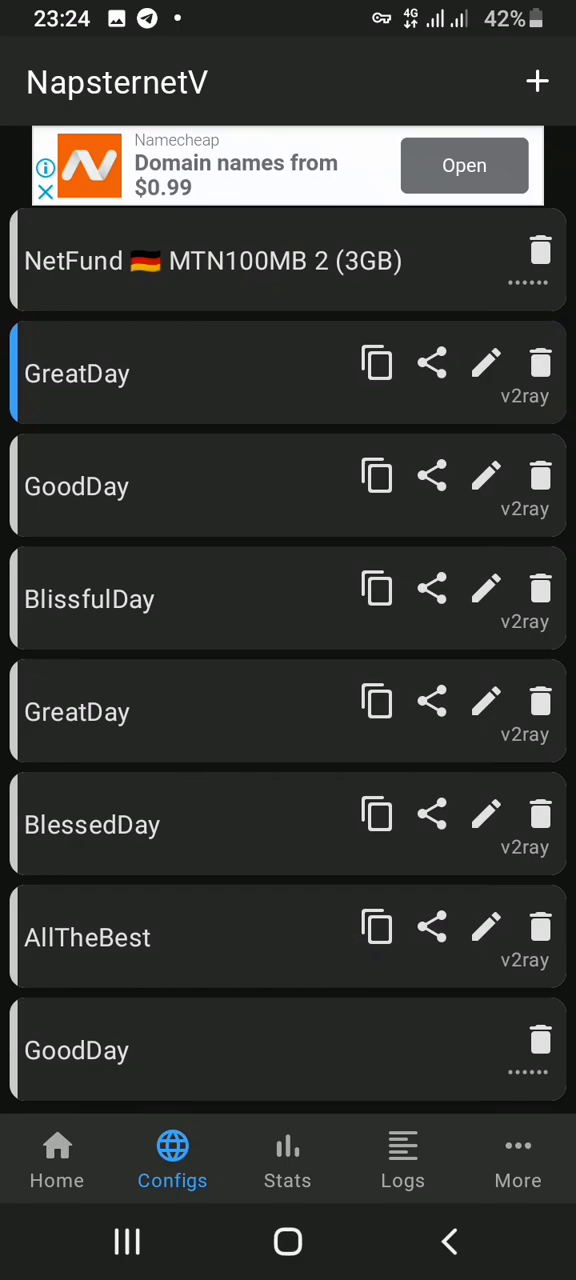
pyautogui.scroll(-3)
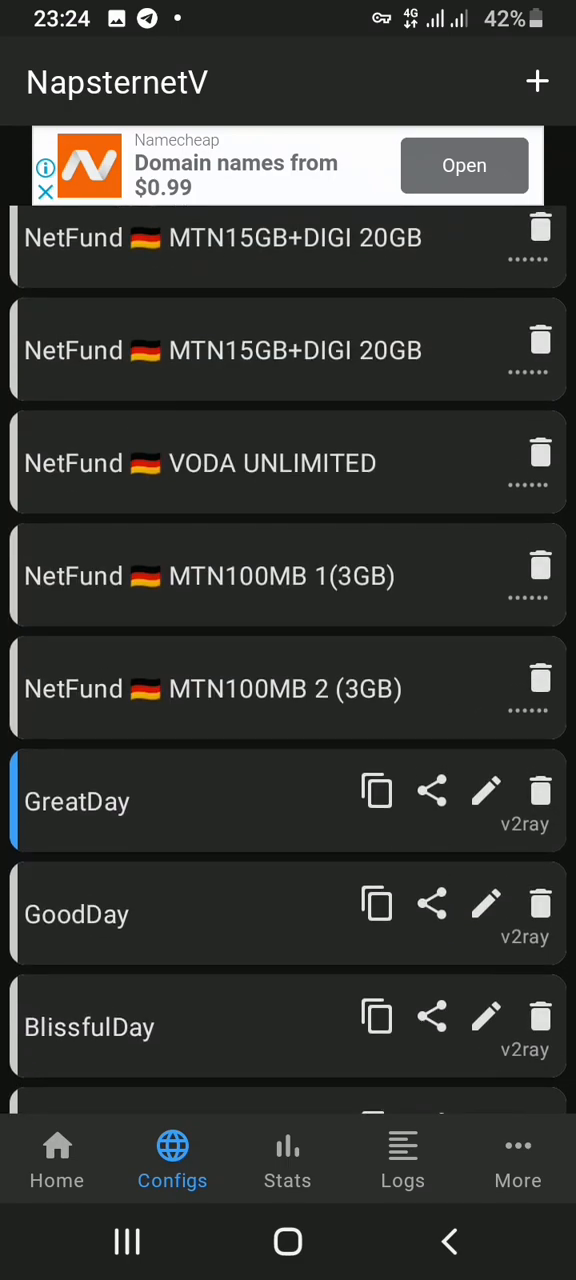
pyautogui.scroll(-3)
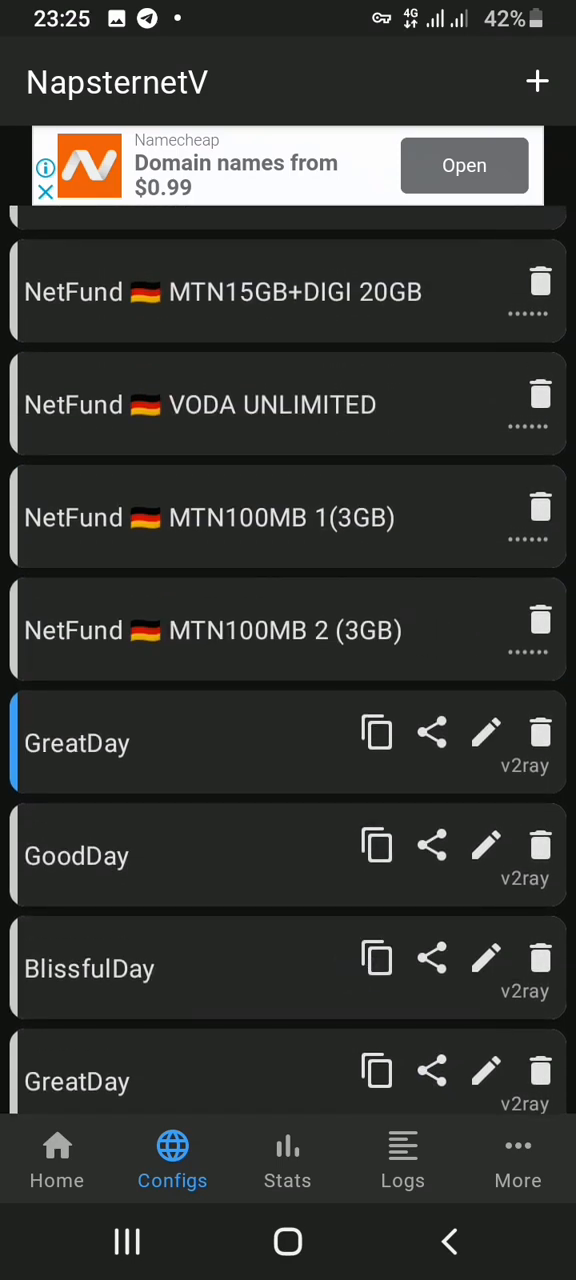
pyautogui.scroll(-3)
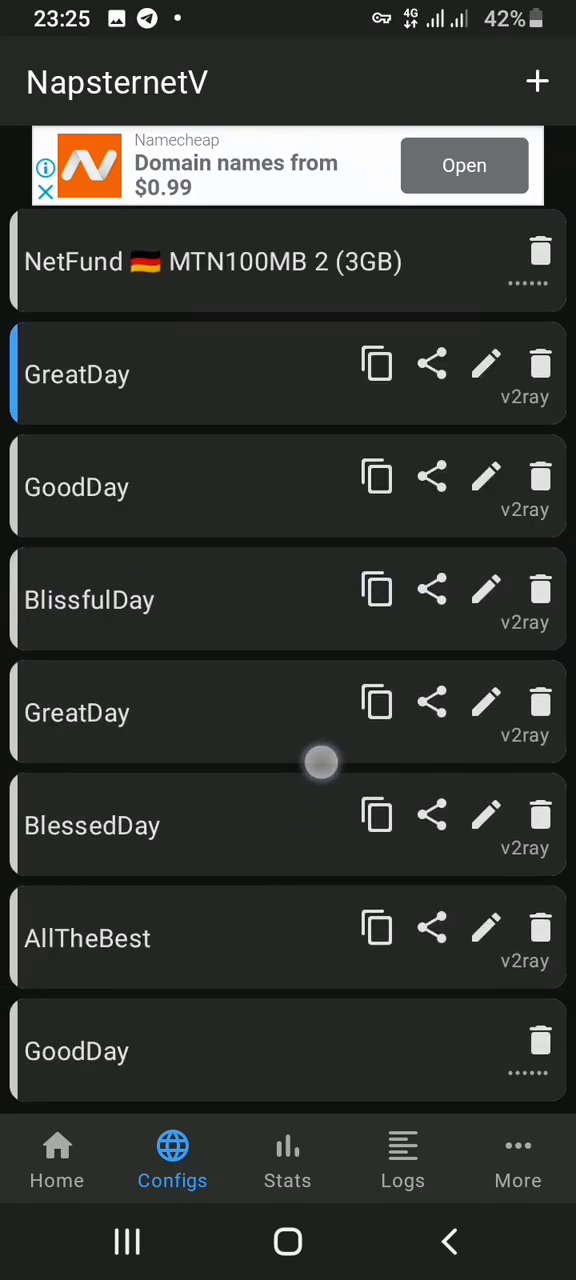
pyautogui.scroll(-3)
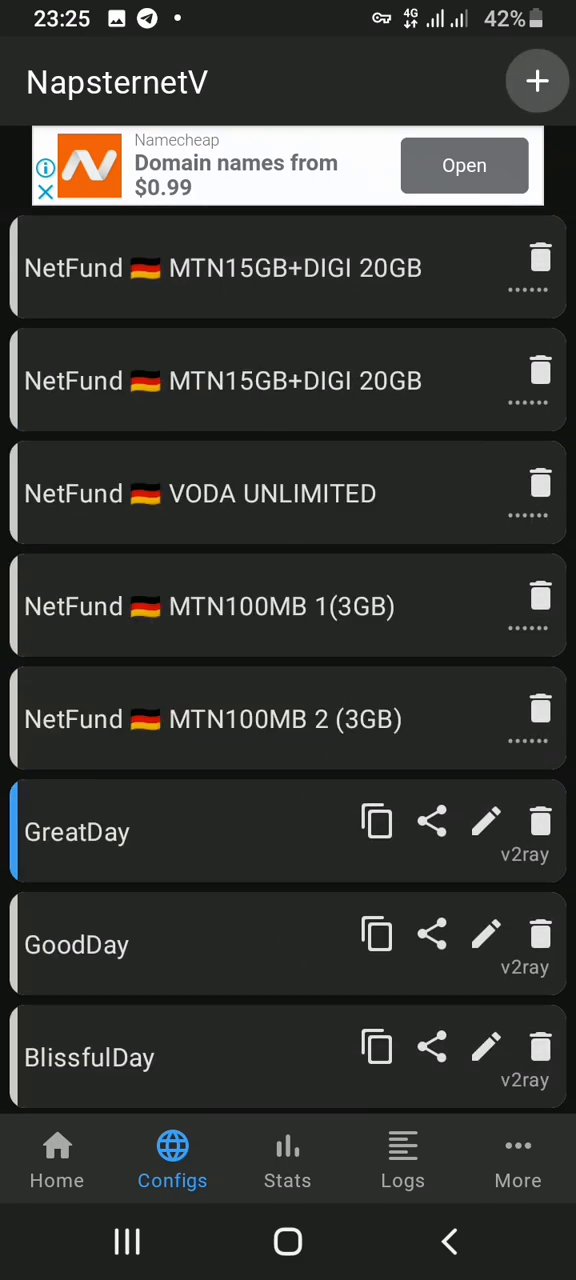
# Reopen the + menu listing npv4 file, cloud, clipboard, QR code and manual import options
pyautogui.click(536, 80)
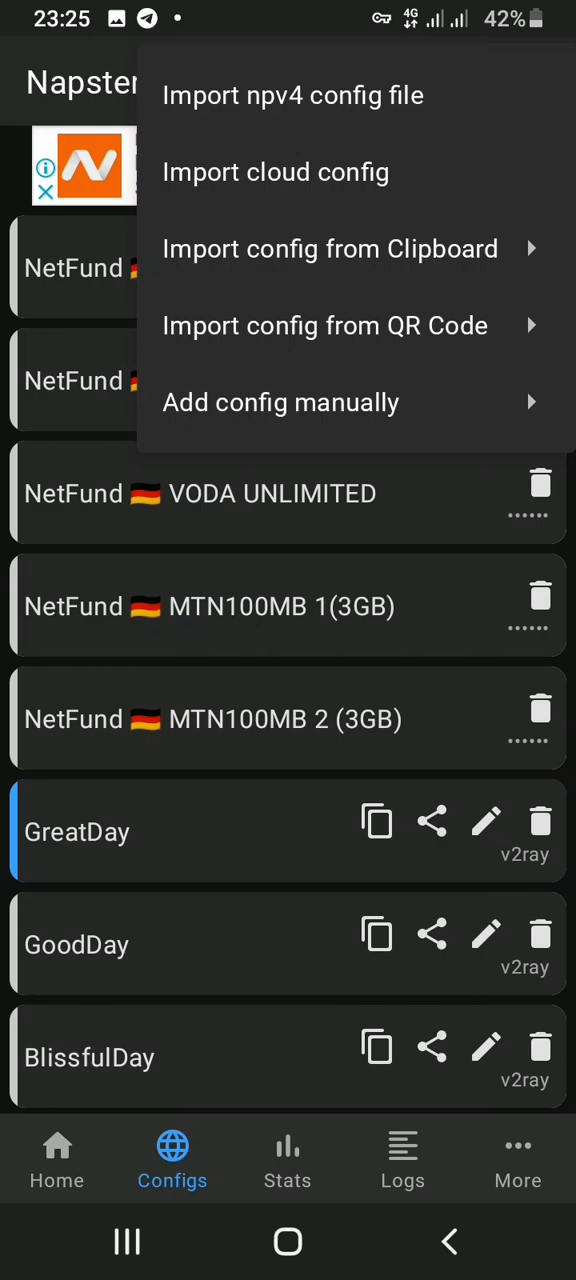
pyautogui.click(330, 248)
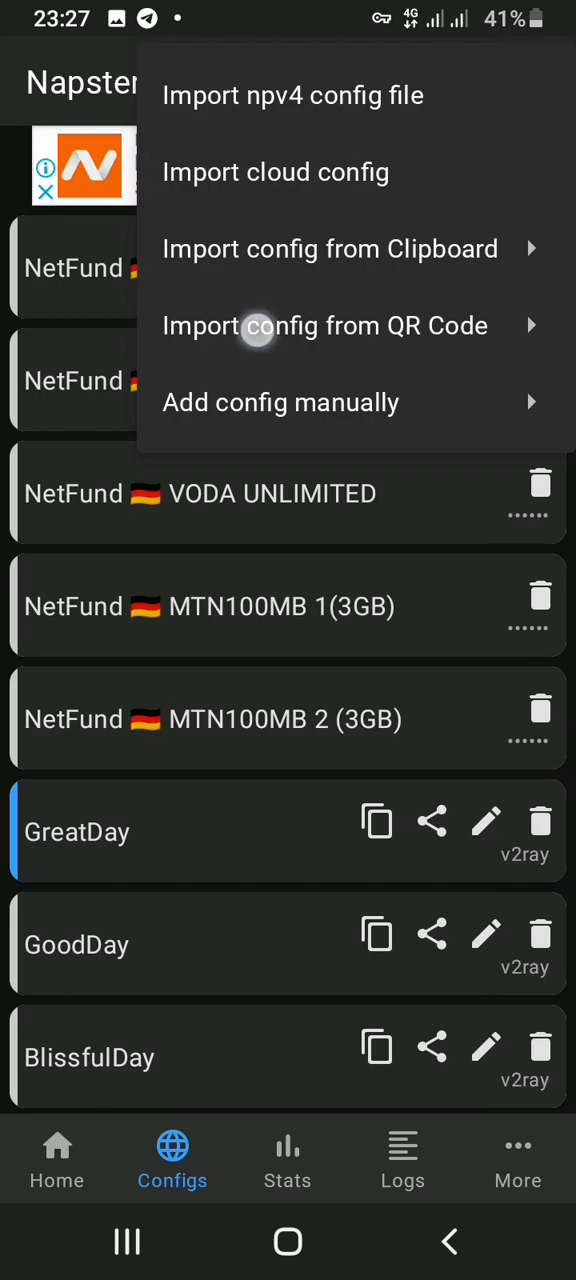
# Attempt a QR-code scan import, answer the camera permission prompt, and end on the configs list
pyautogui.click(324, 324)
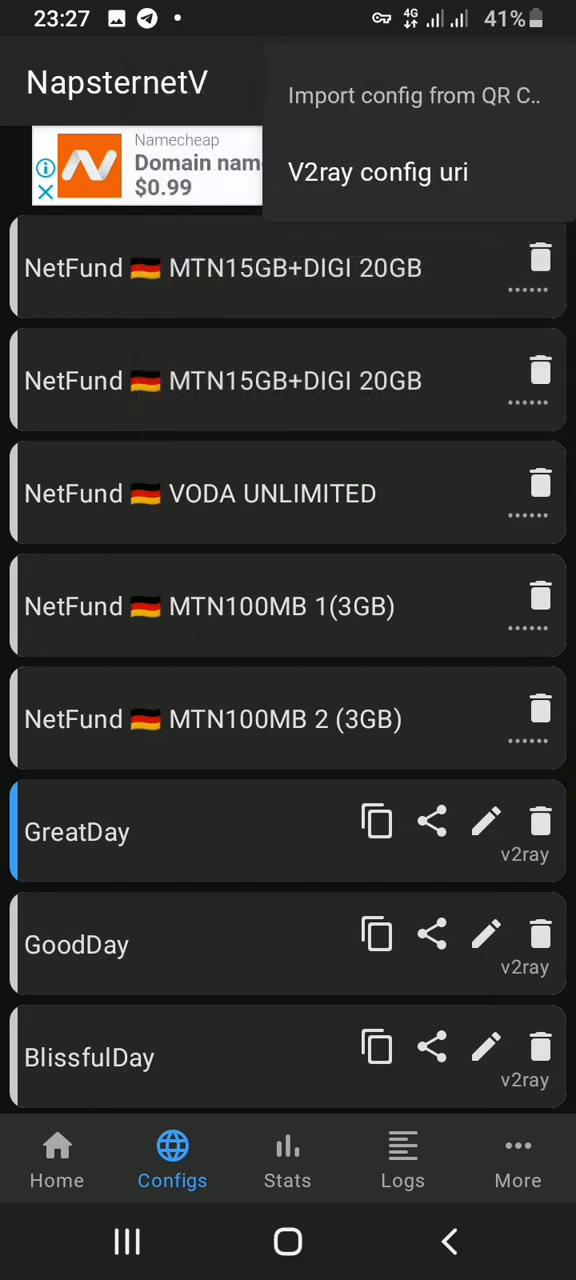
pyautogui.click(414, 96)
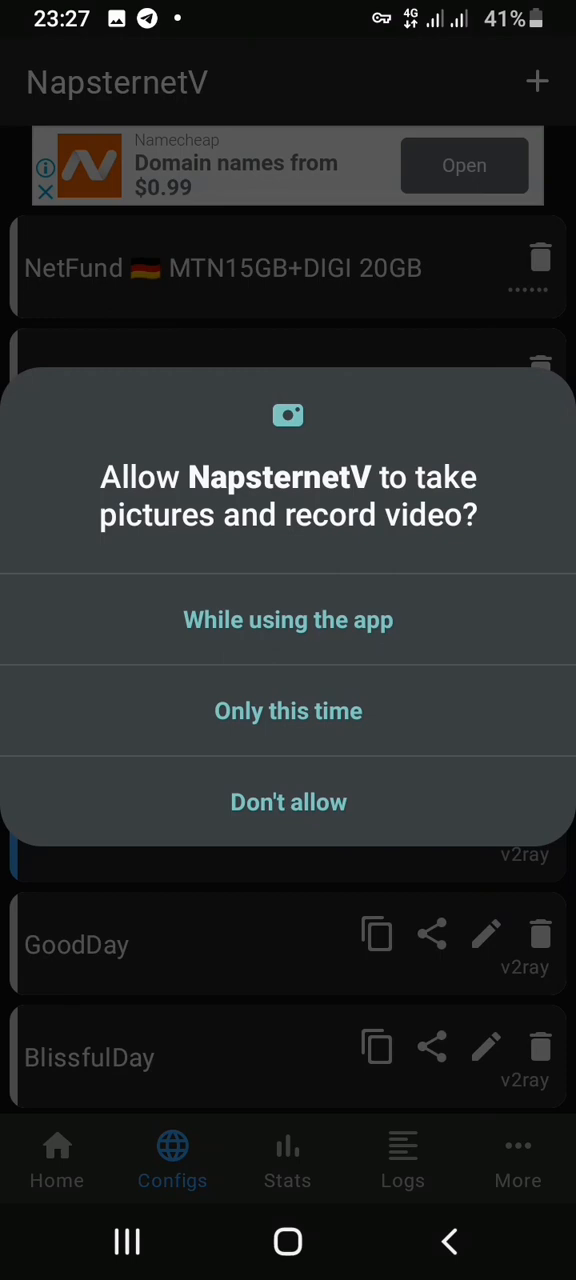
pyautogui.click(288, 800)
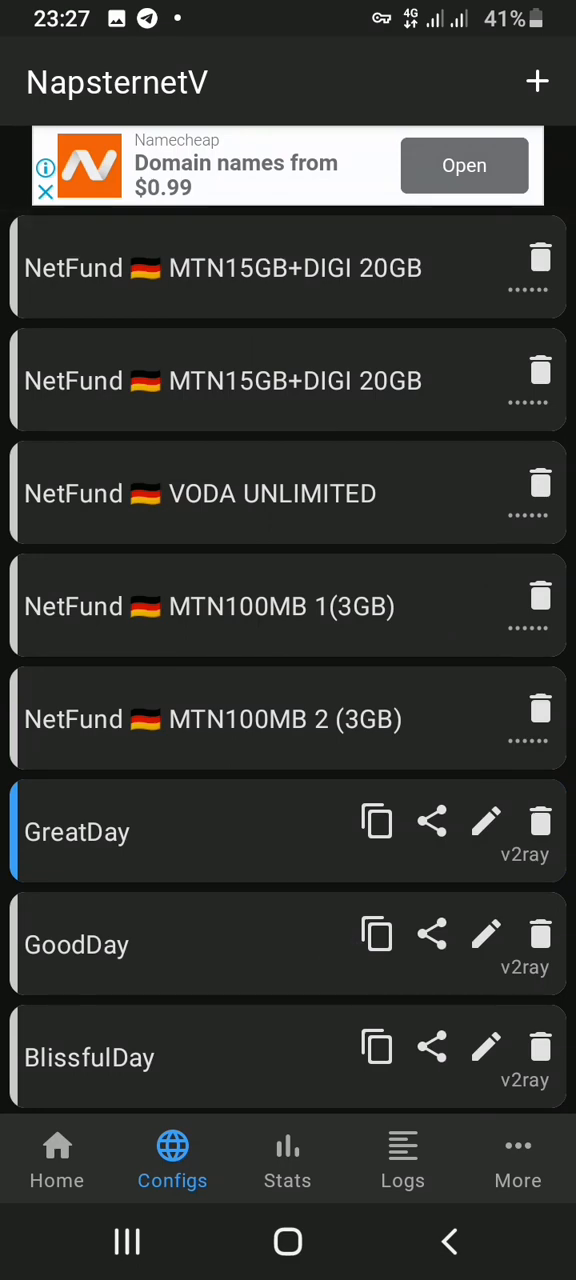
pyautogui.click(536, 82)
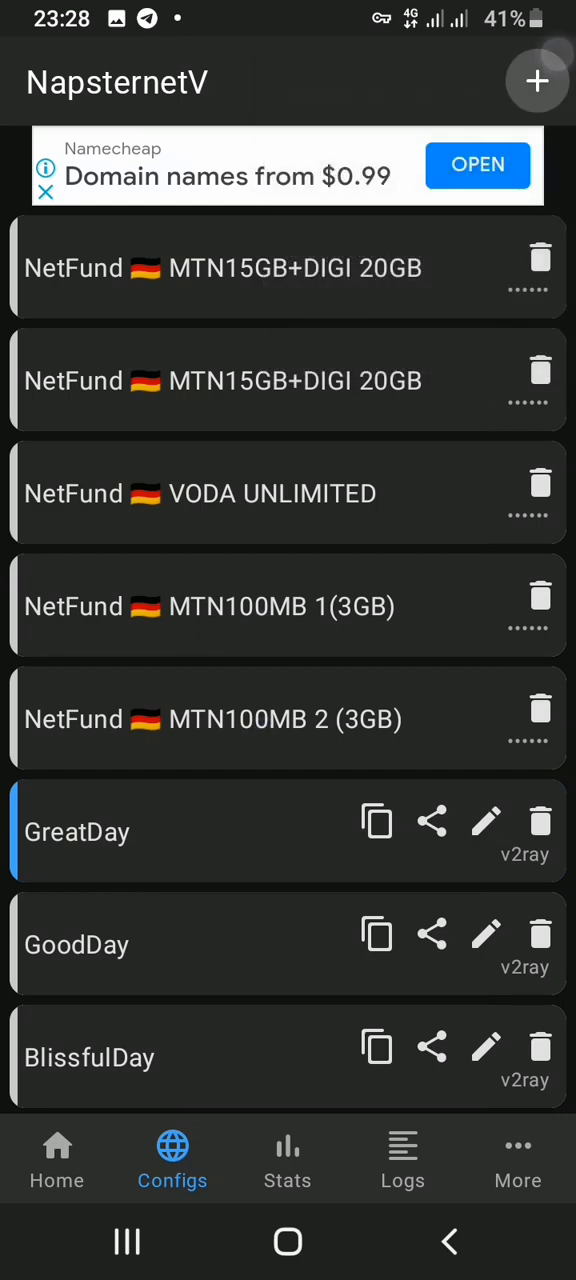
pyautogui.click(536, 80)
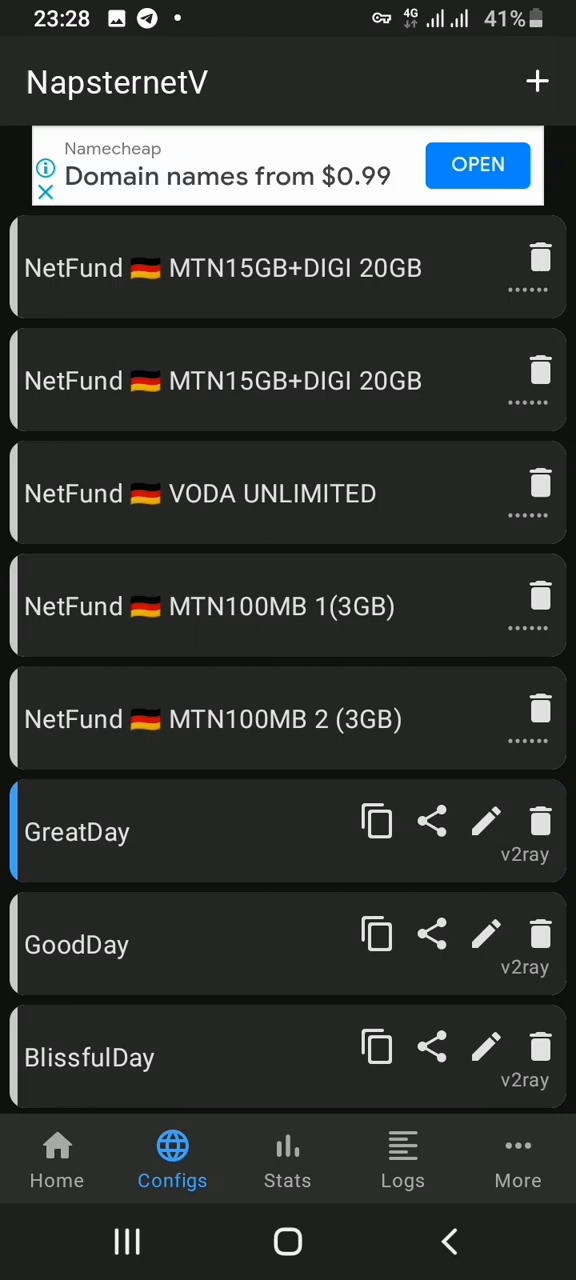
# Visit Stats, Logs and More in turn, then return home showing GreatDay connected
pyautogui.click(288, 1160)
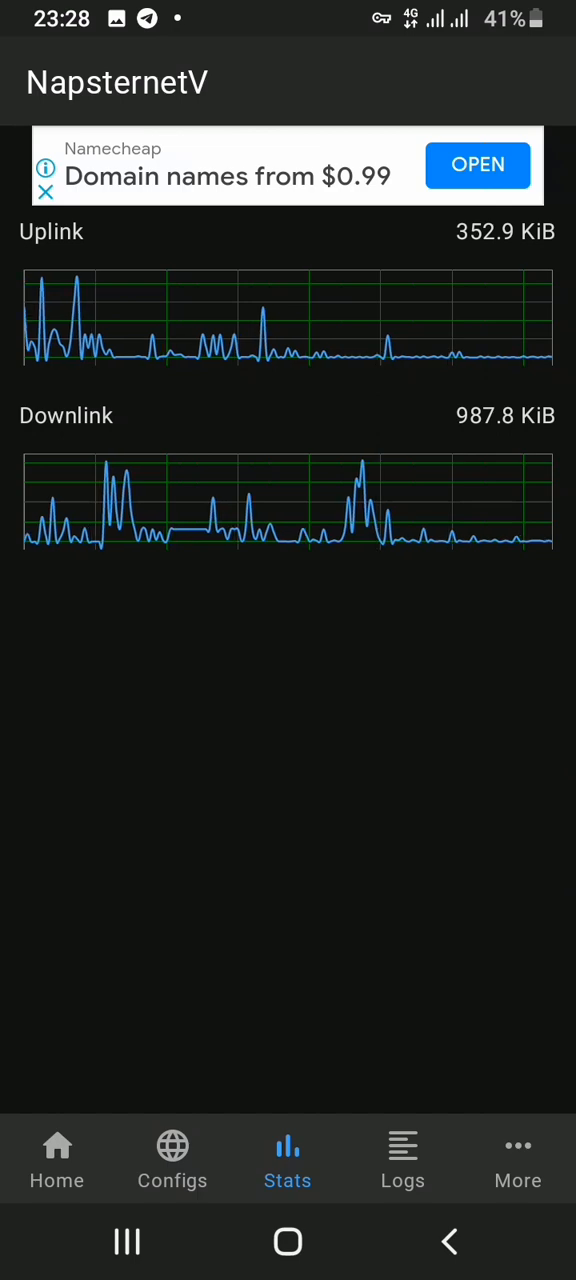
pyautogui.click(404, 1160)
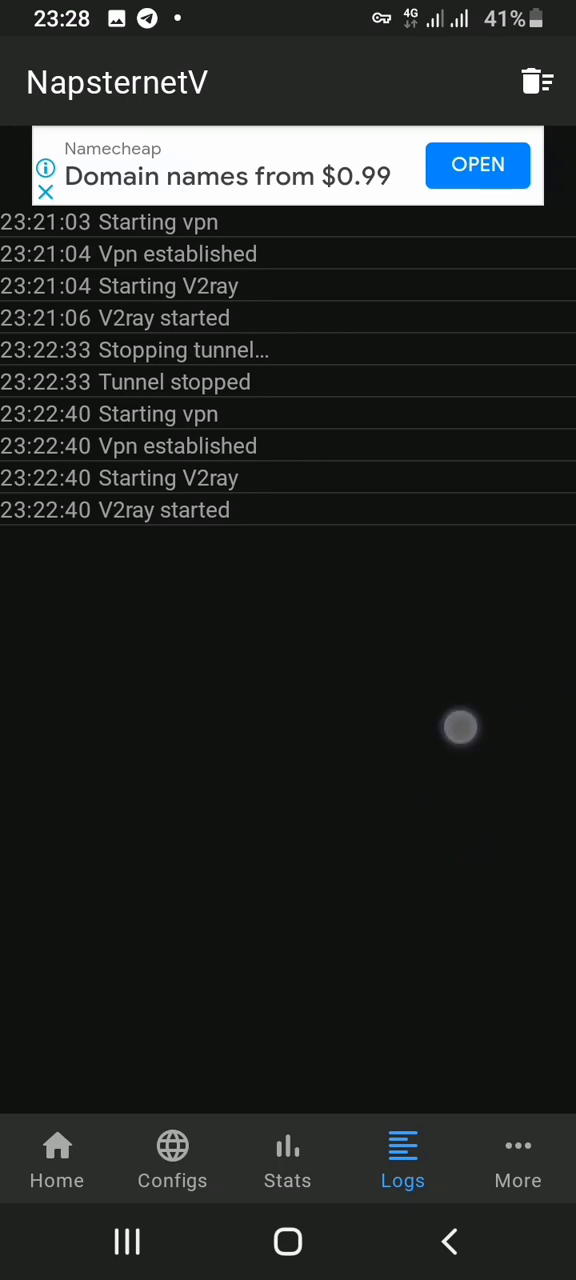
pyautogui.click(518, 1160)
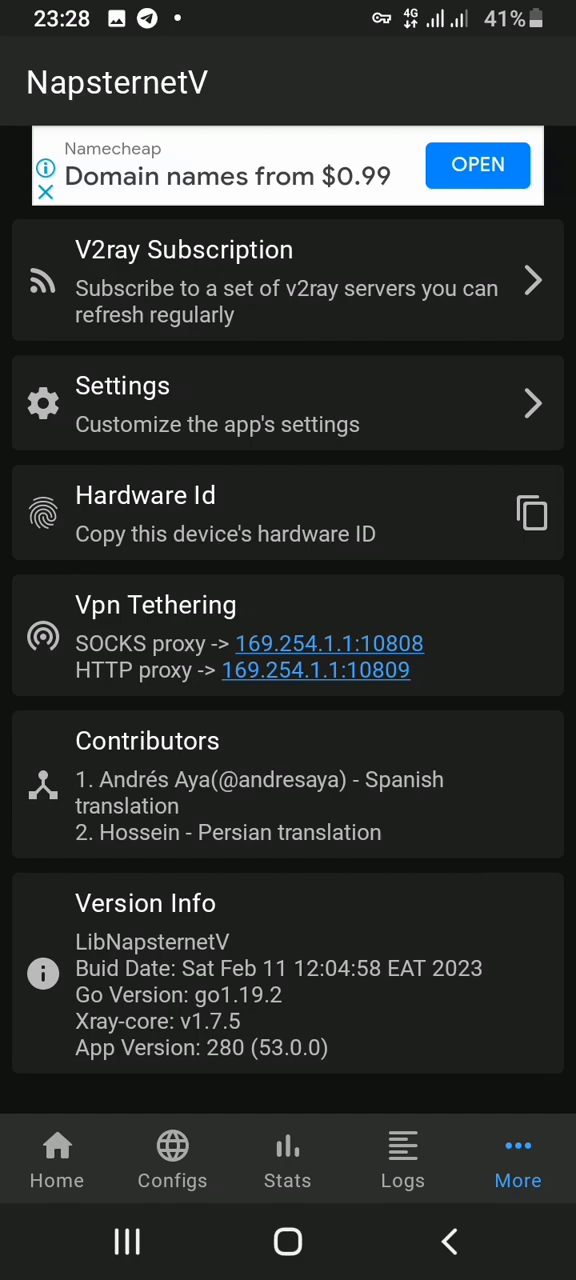
pyautogui.click(56, 1160)
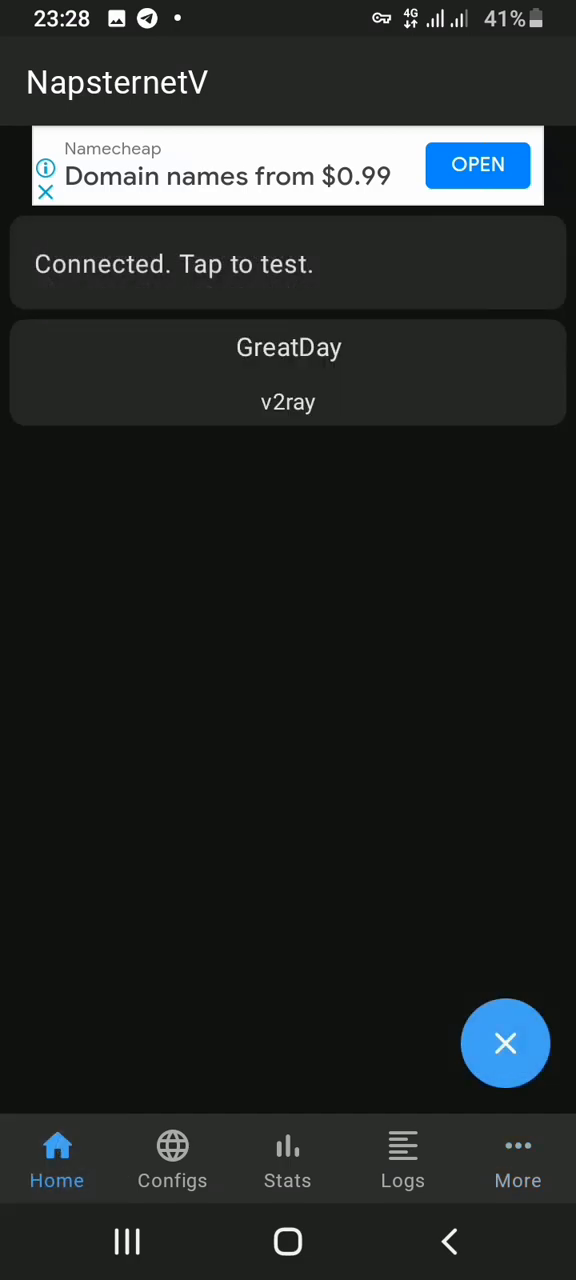